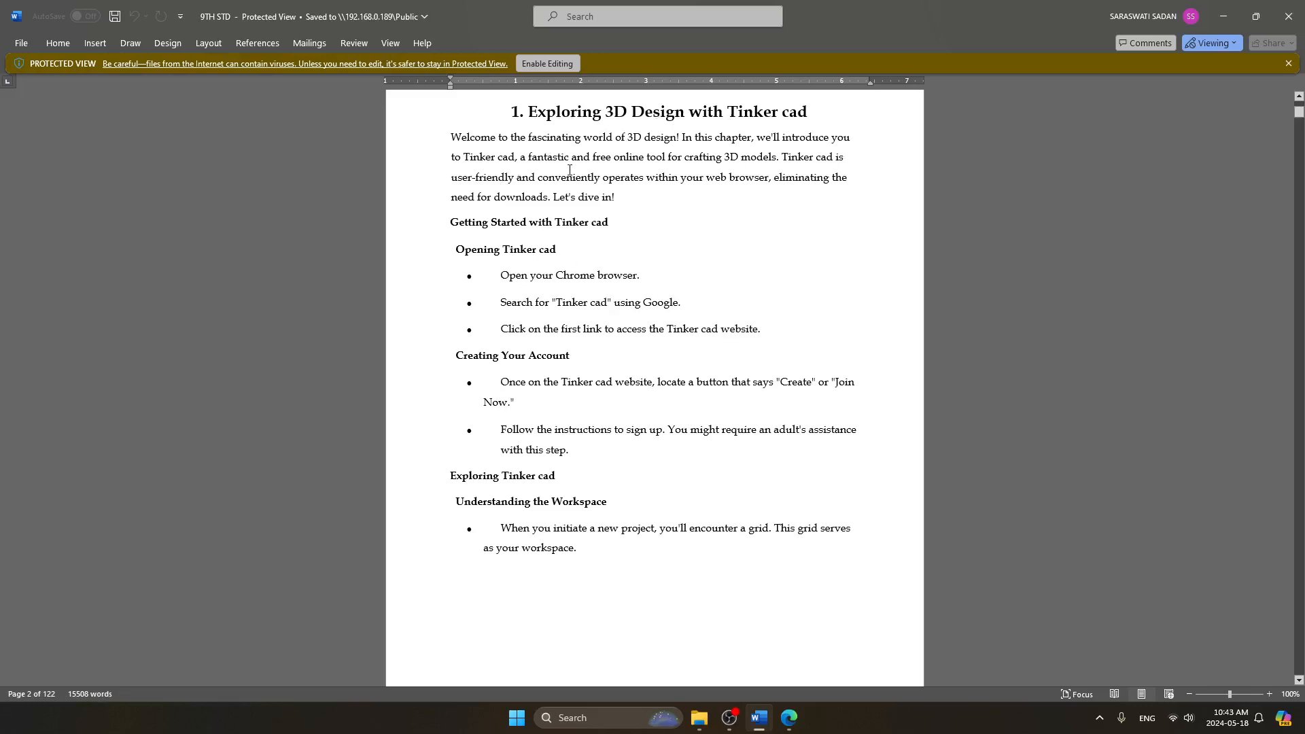
pyautogui.moveTo(496, 348)
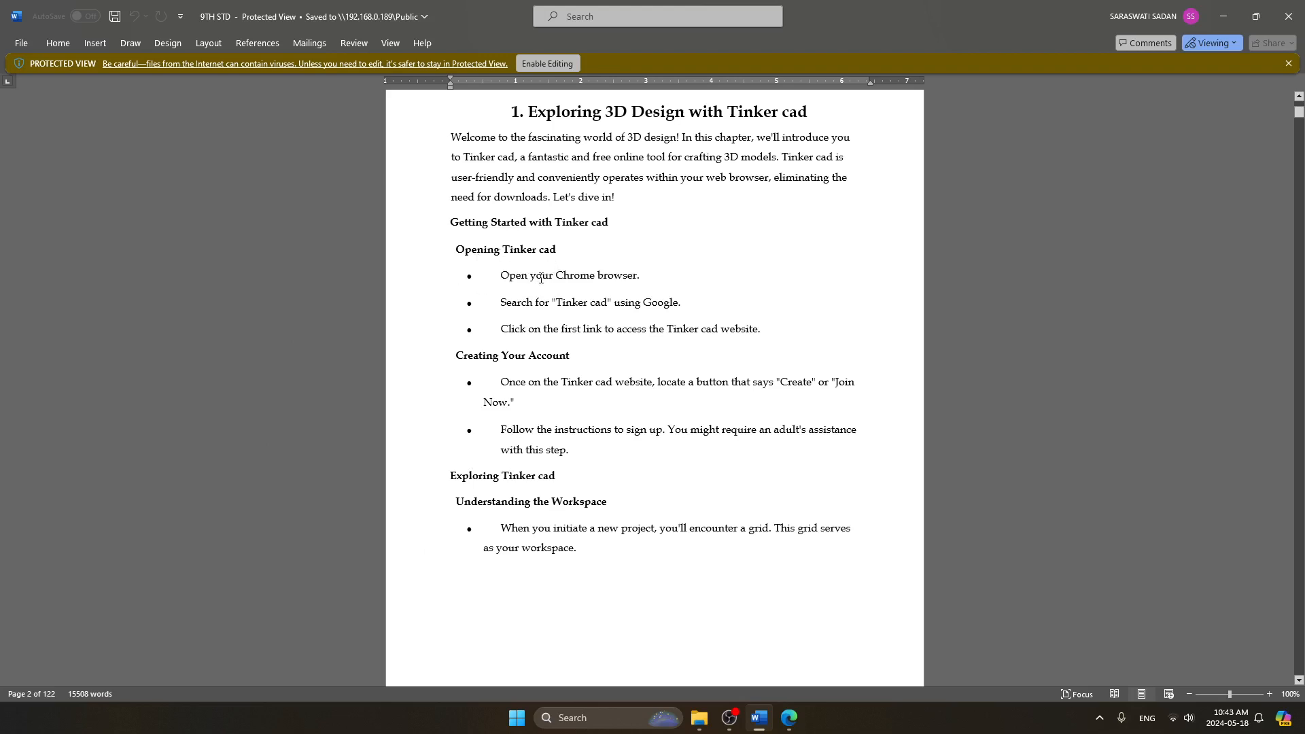
pyautogui.moveTo(623, 293)
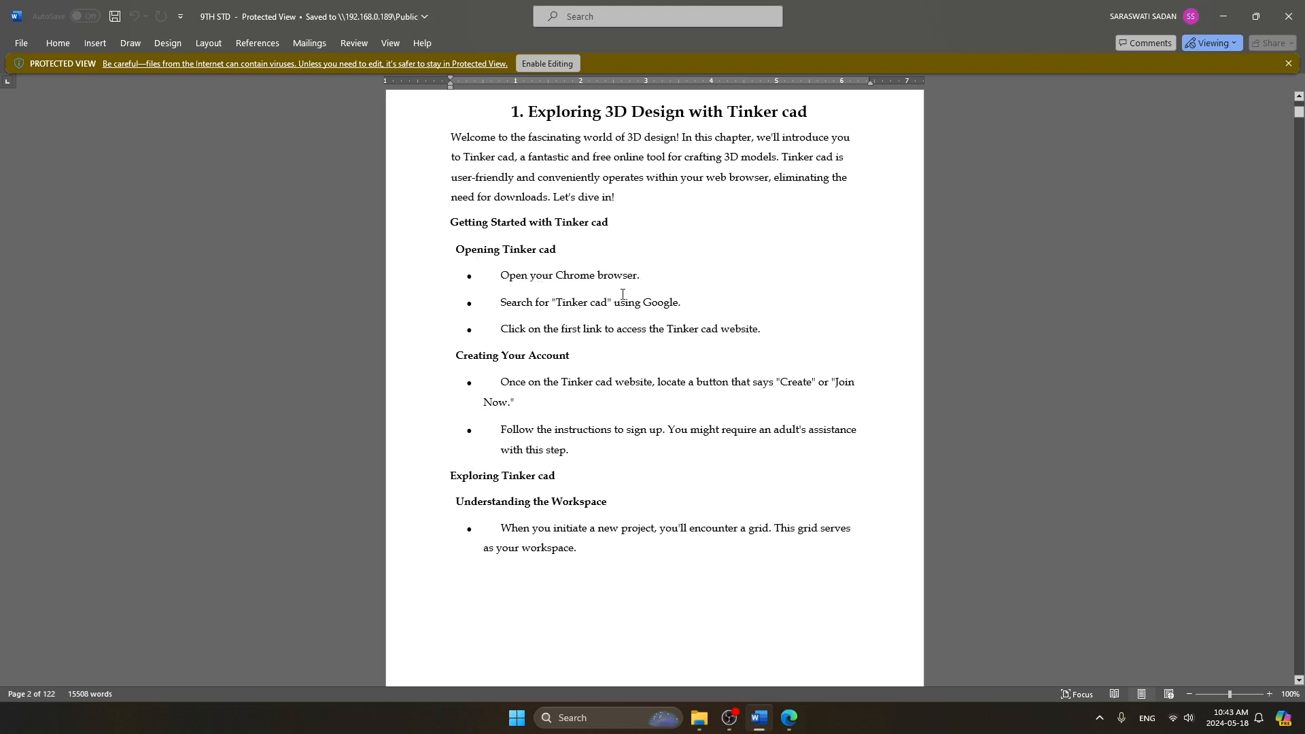
pyautogui.moveTo(657, 334)
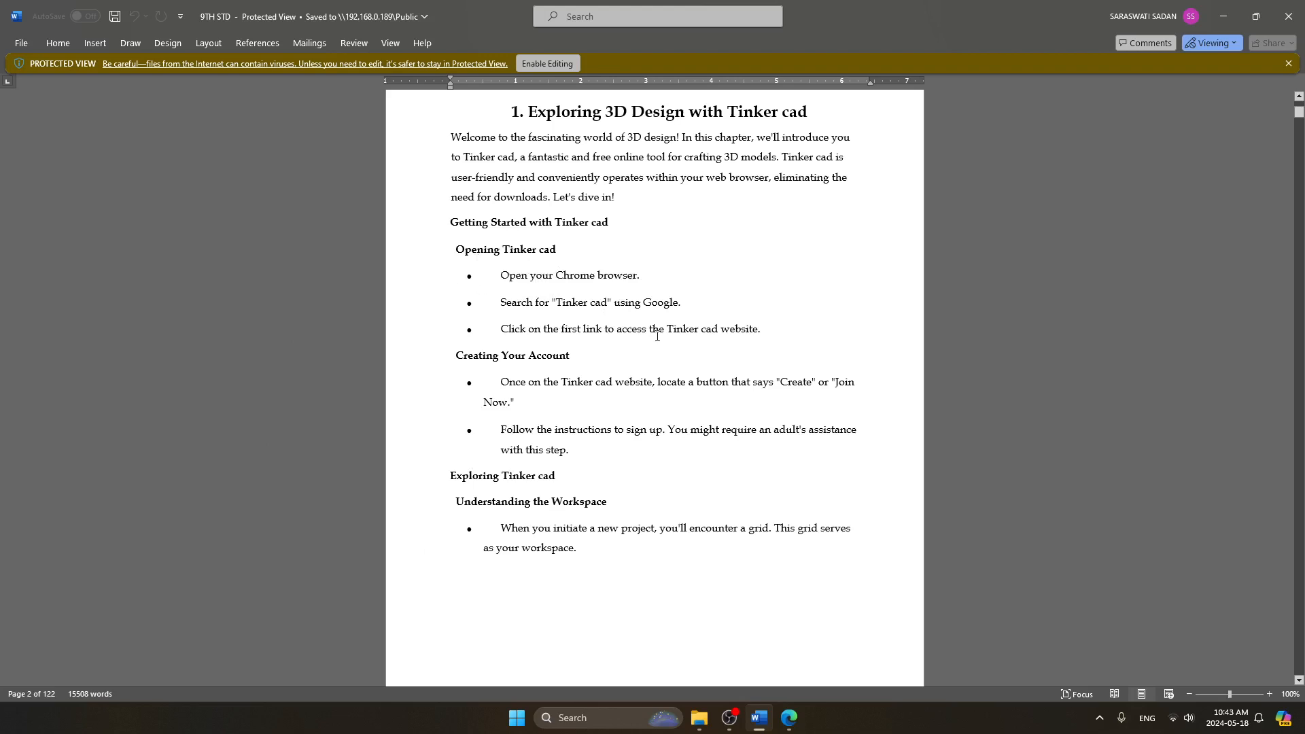
pyautogui.moveTo(653, 247)
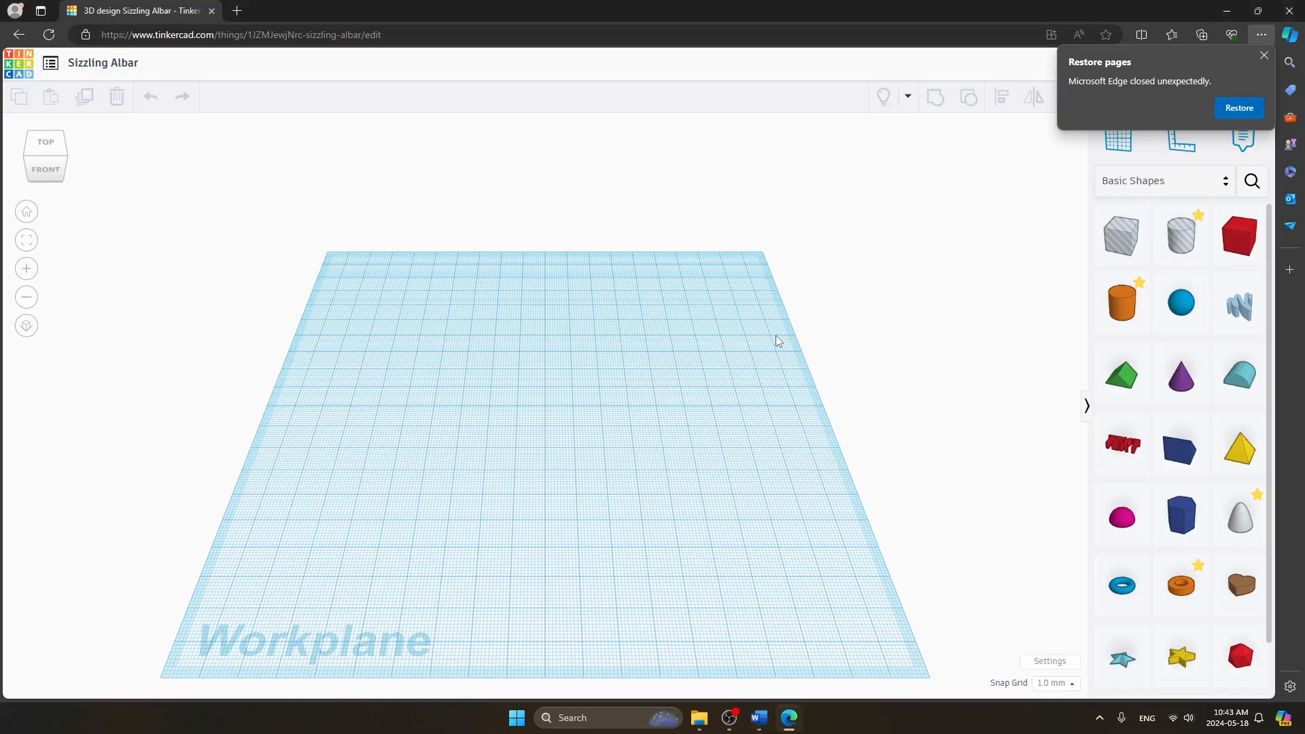
pyautogui.moveTo(619, 129)
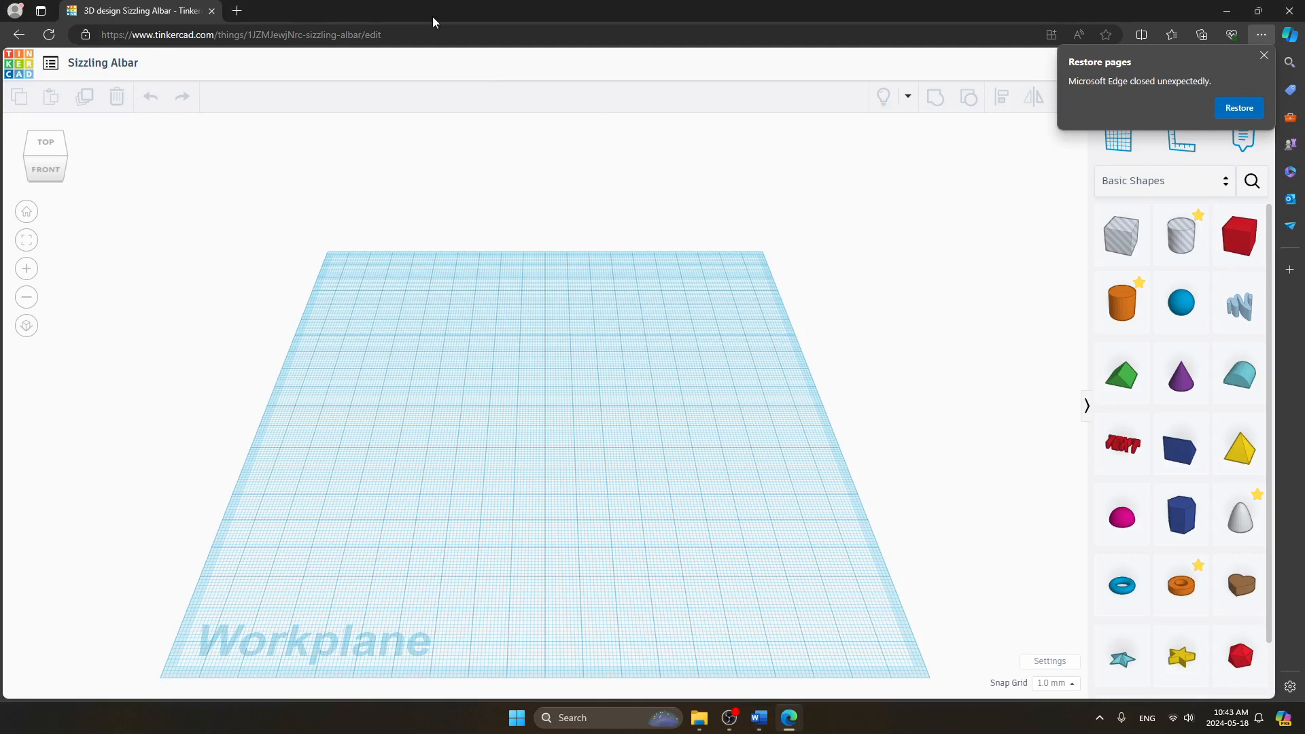
pyautogui.moveTo(329, 453)
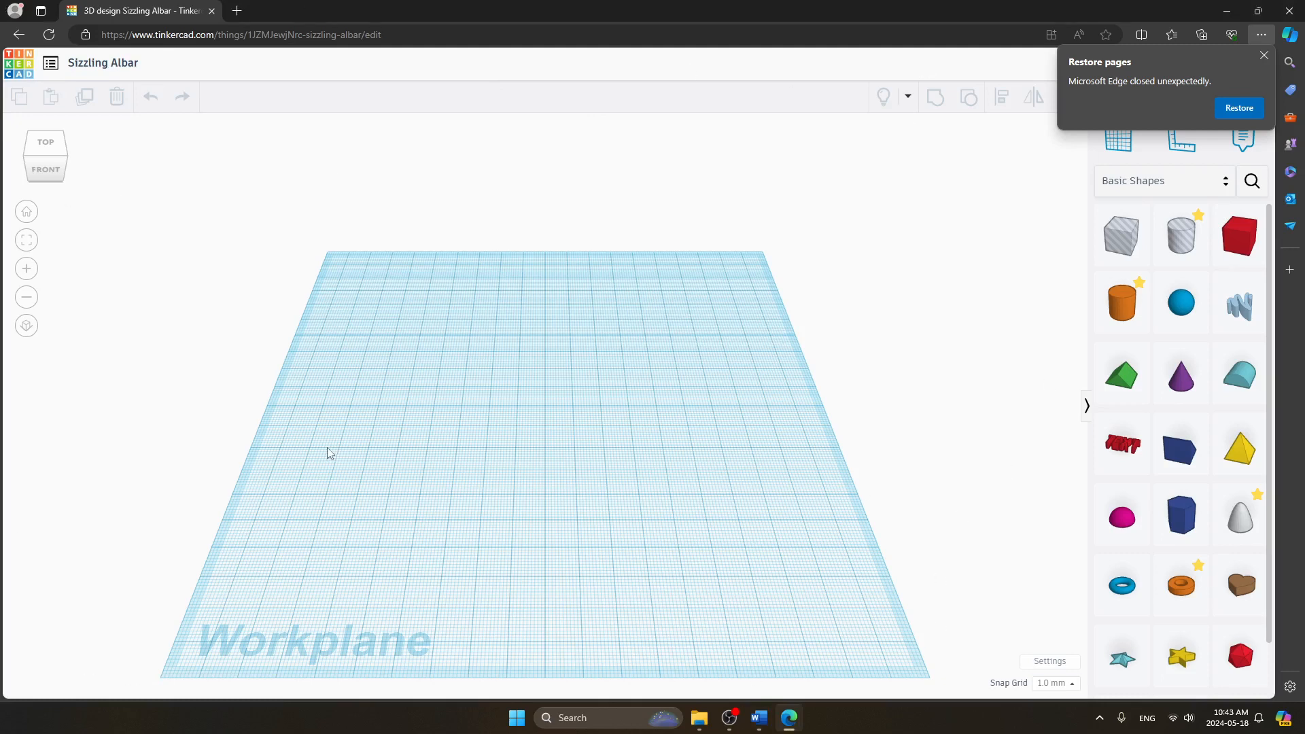
# Step: Check the chapter document, dismiss Edge's restore-pages notice, and scroll the Basic Shapes panel
pyautogui.click(755, 717)
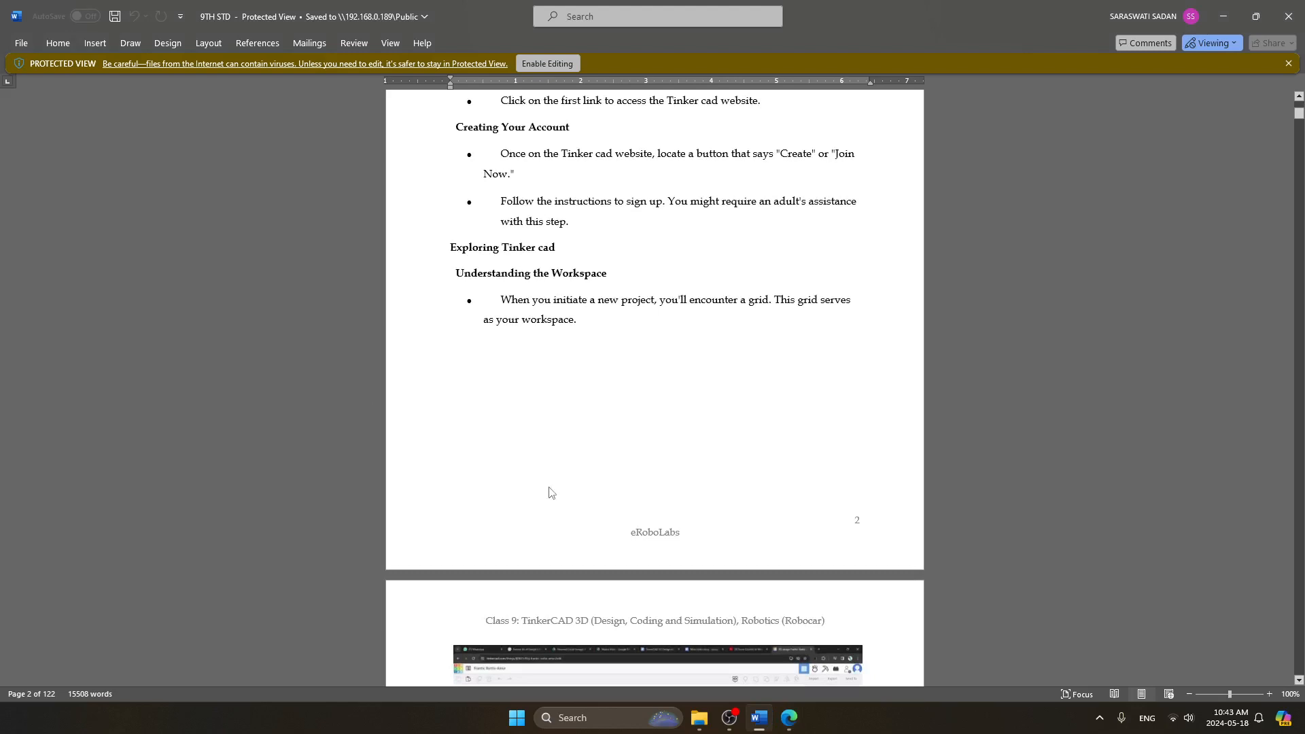
pyautogui.scroll(-3)
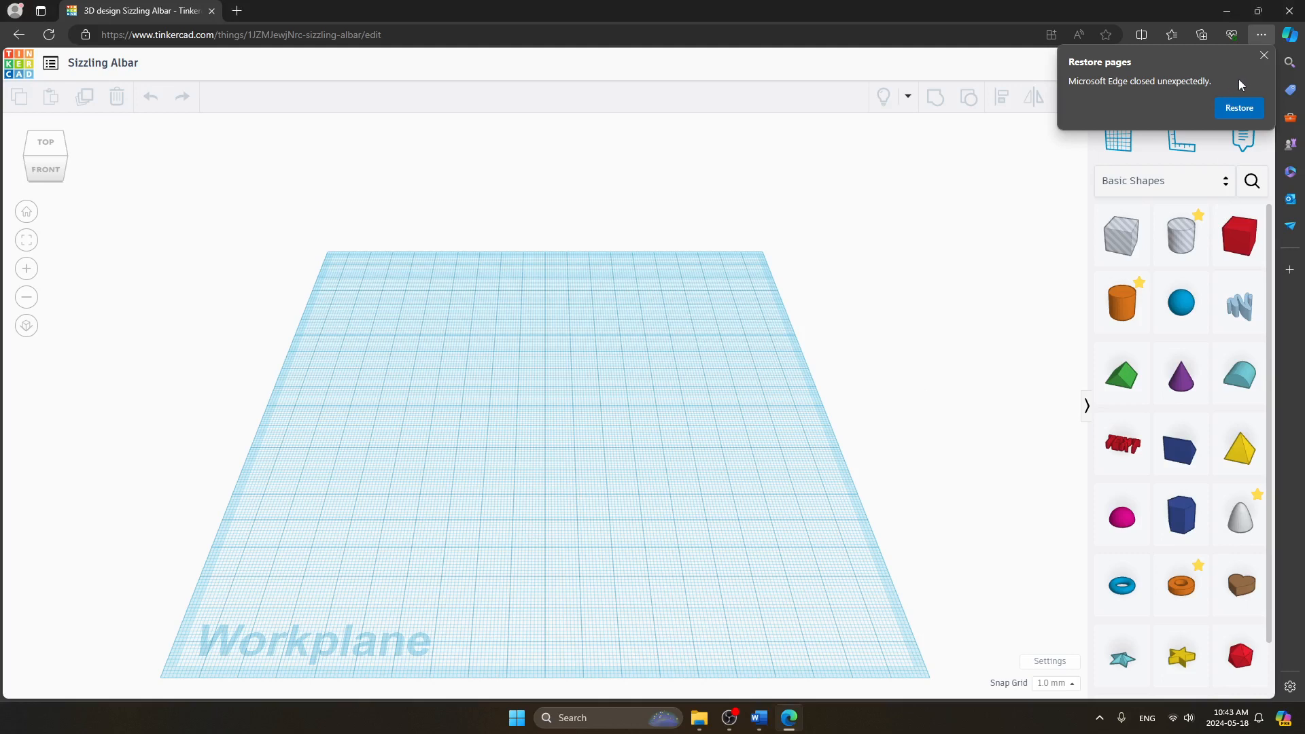
pyautogui.click(1263, 55)
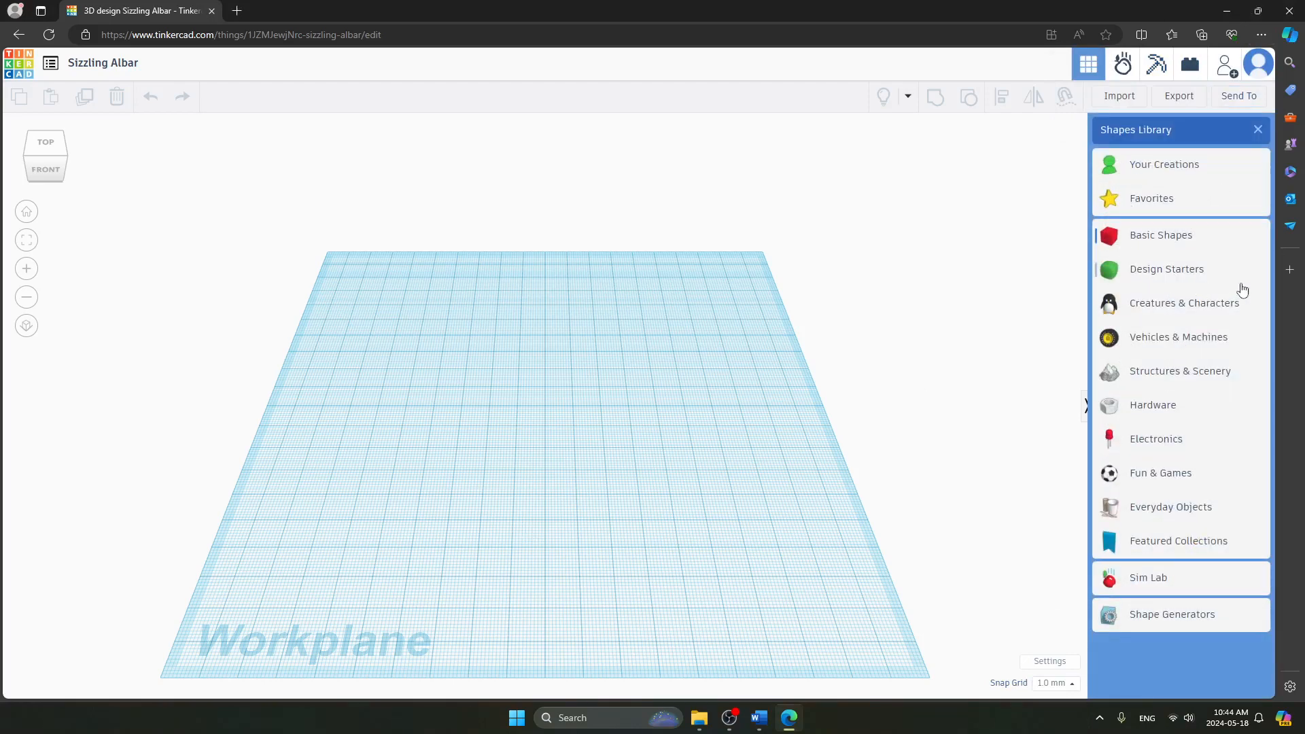
pyautogui.moveTo(1220, 323)
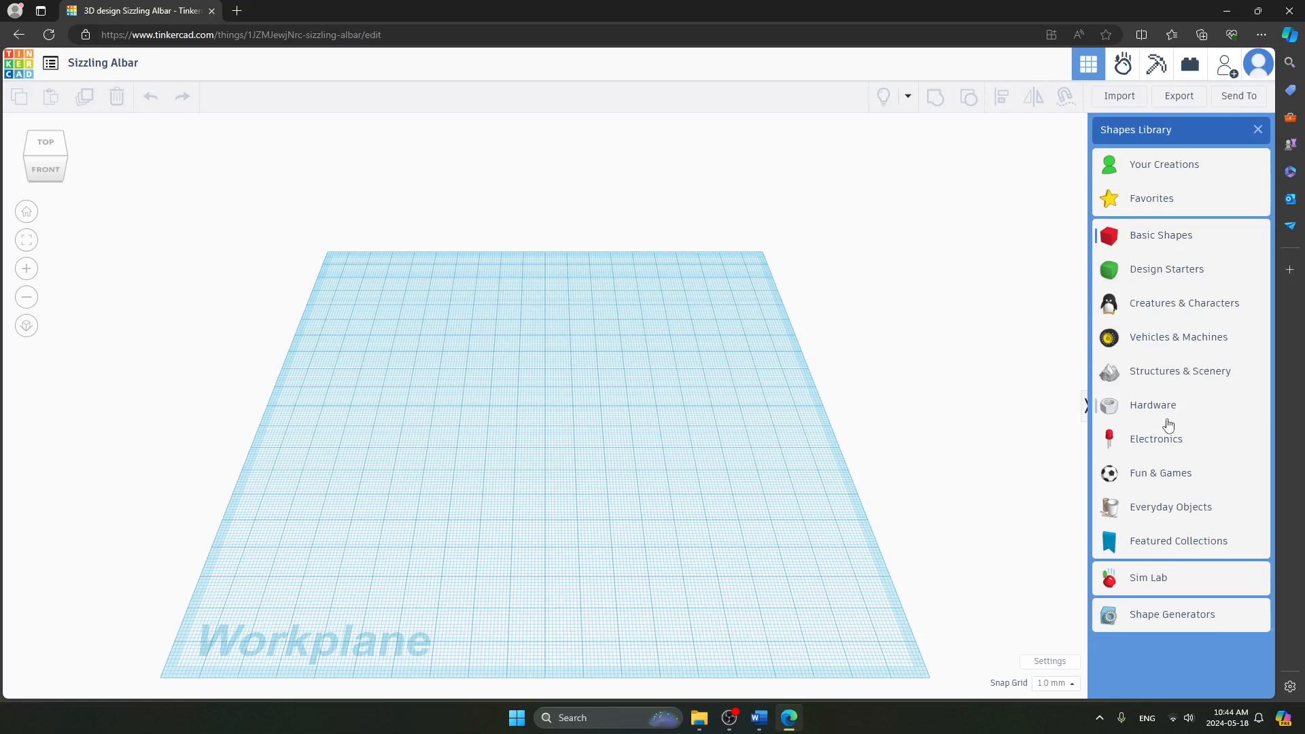
pyautogui.moveTo(1146, 503)
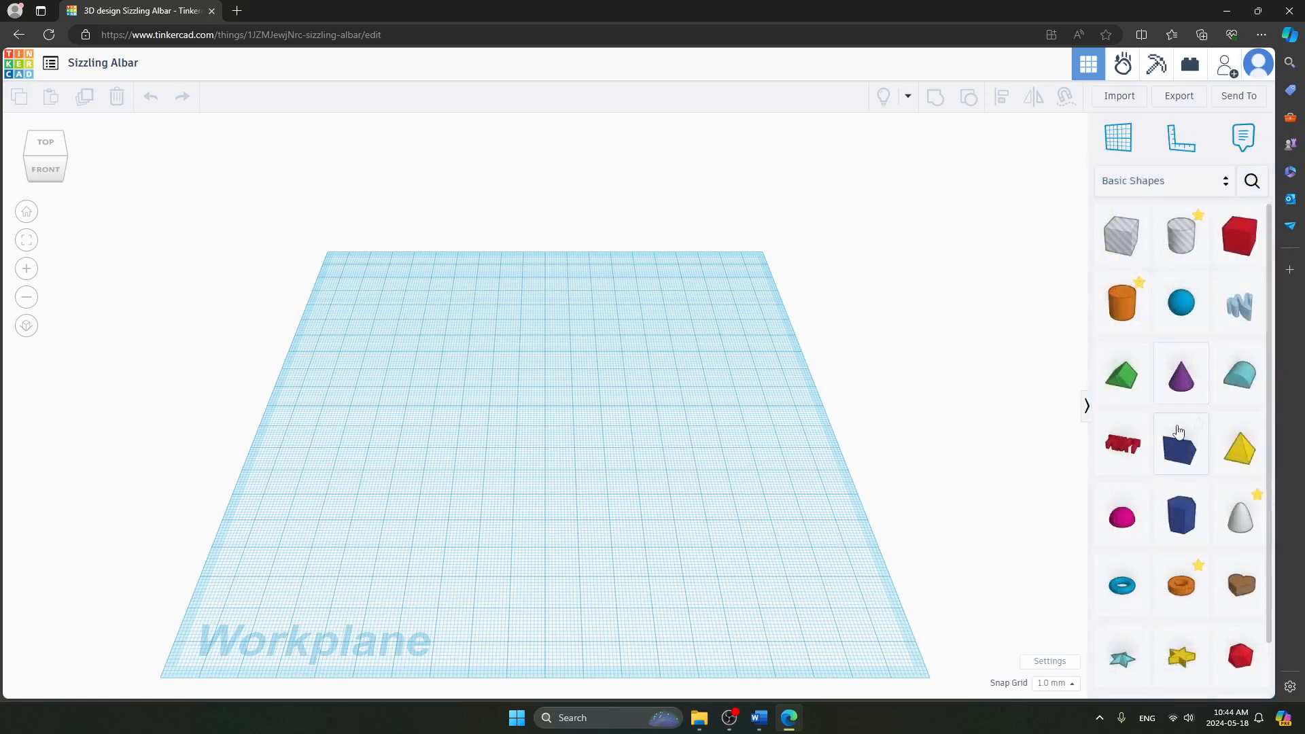
pyautogui.scroll(-3)
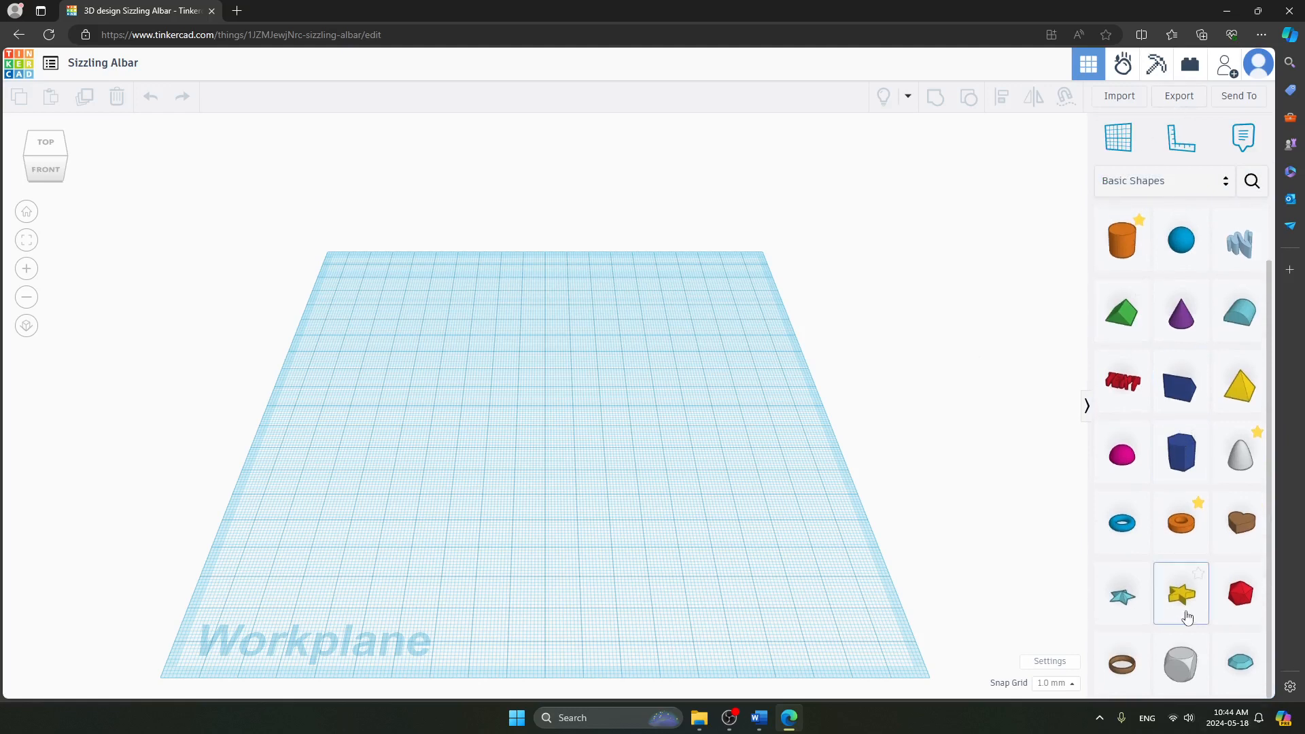
pyautogui.moveTo(1120, 522)
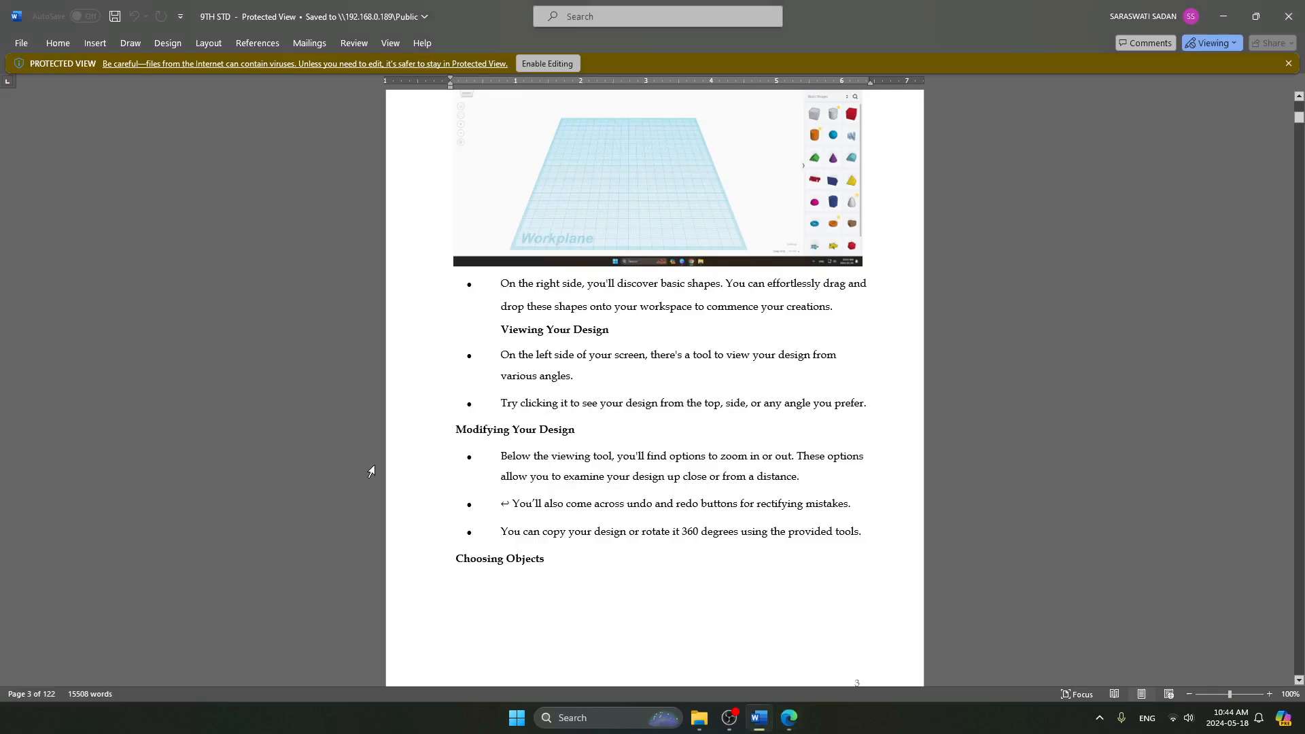
pyautogui.moveTo(397, 461)
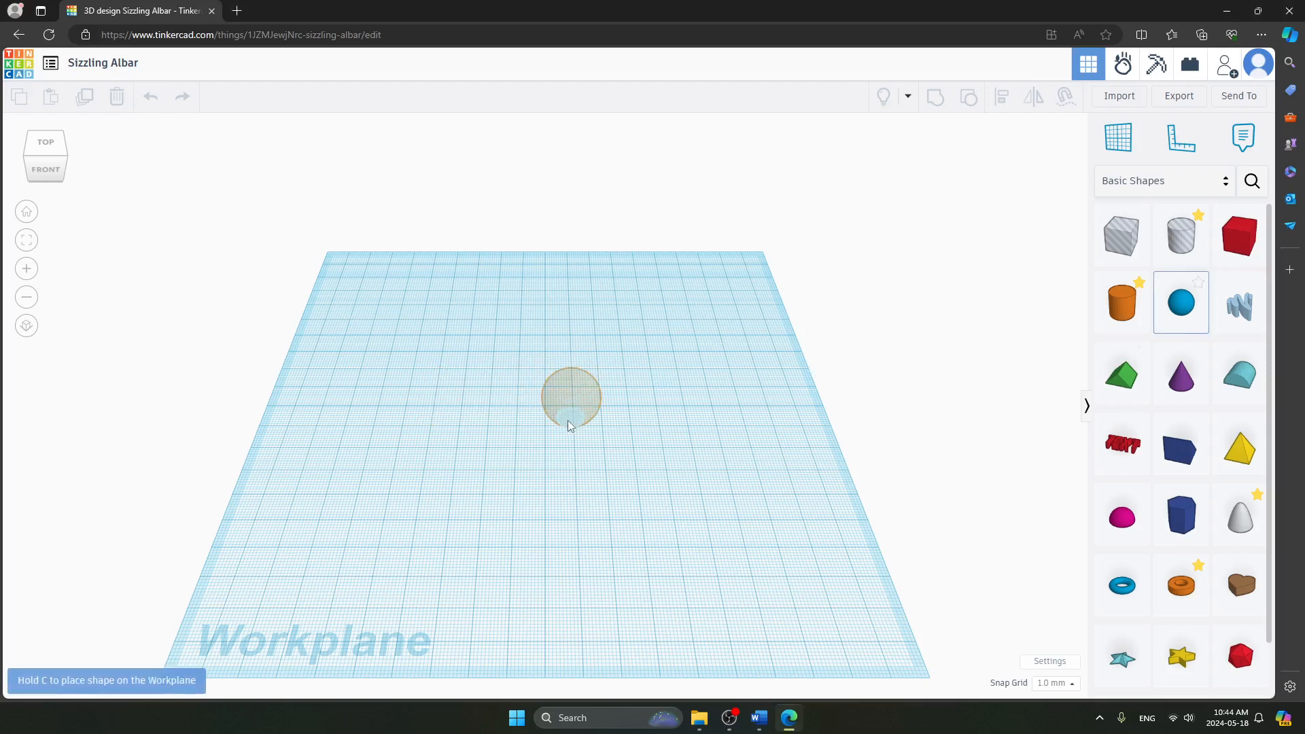
# Step: Drop the sphere at the centre of the workplane, then return to the chapter document
pyautogui.click(570, 397)
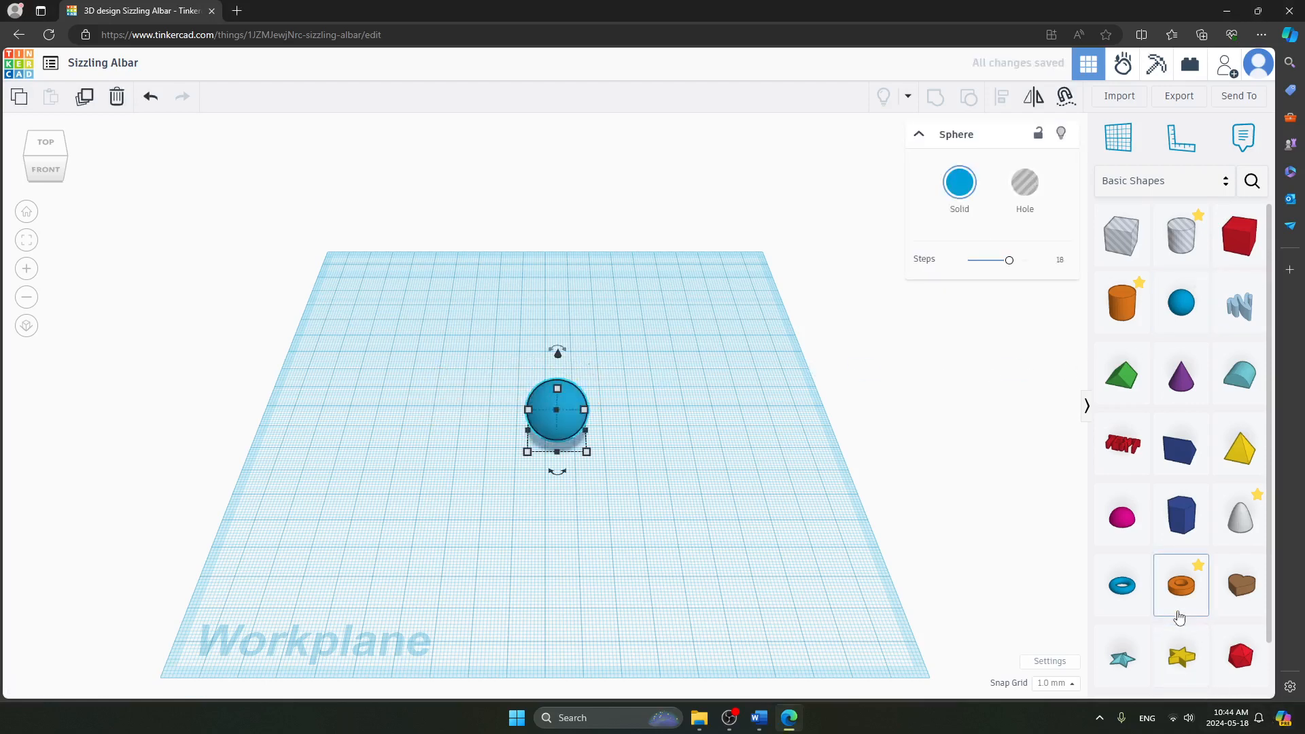
pyautogui.click(755, 718)
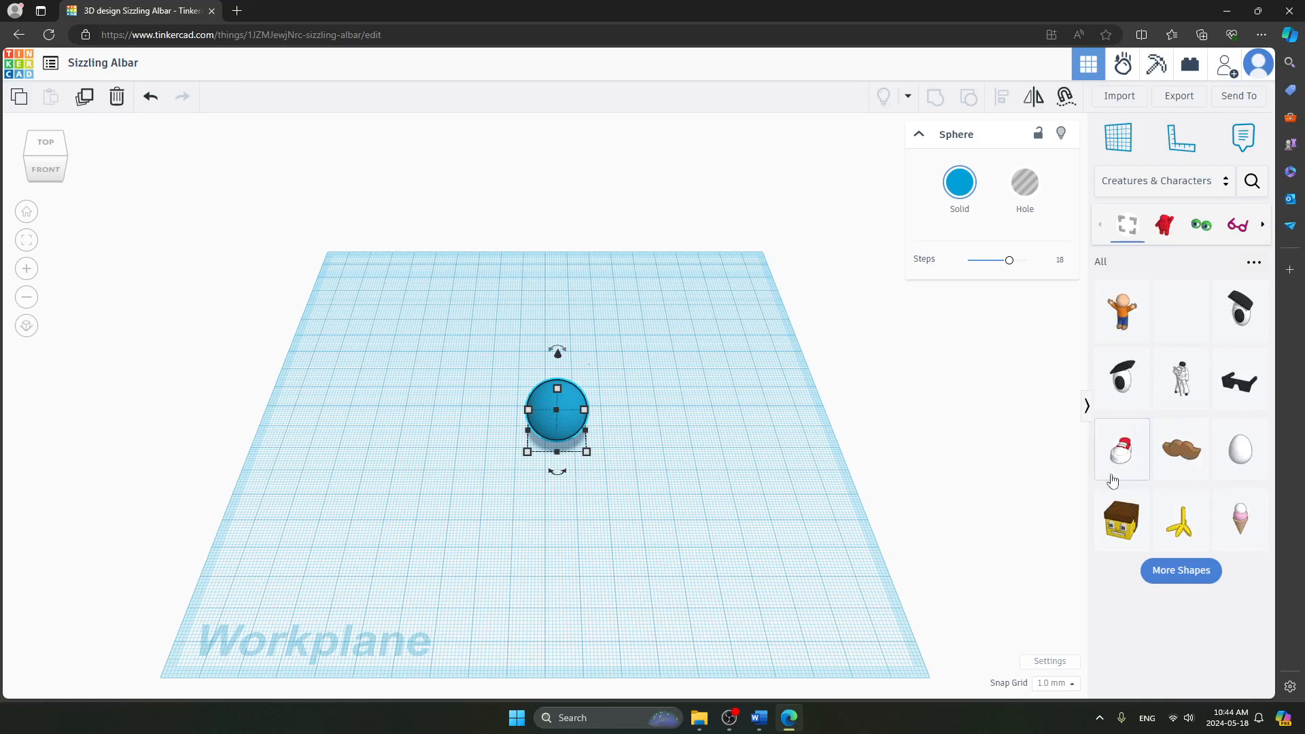
# Step: Scroll down through the Creatures & Characters shape collection
pyautogui.scroll(-3)
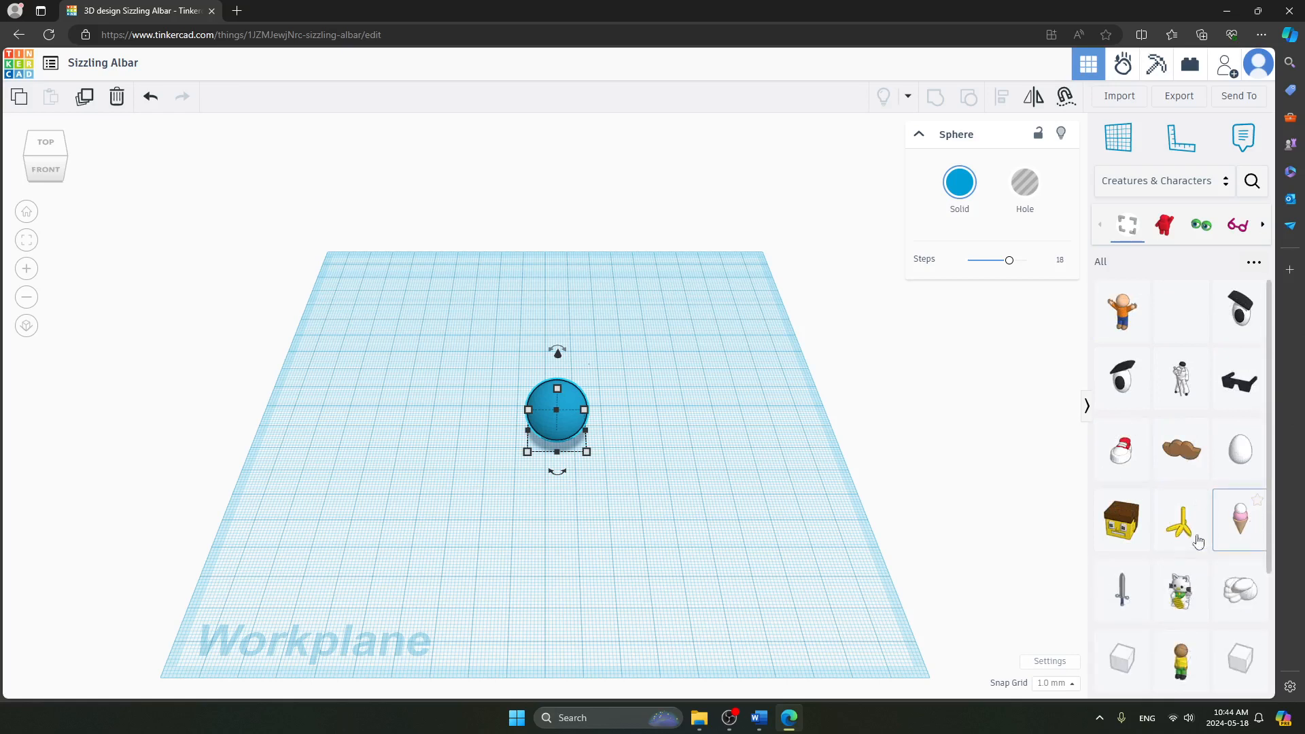
pyautogui.scroll(-3)
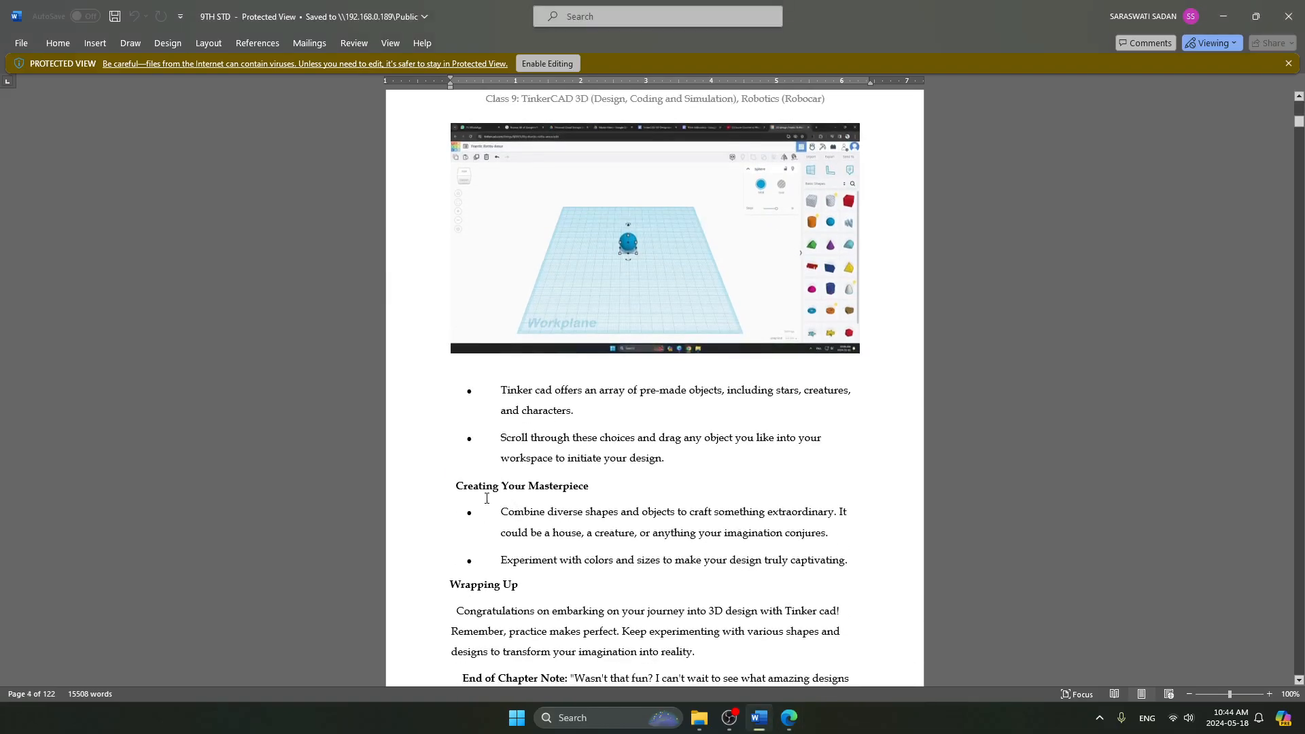
# Step: Scroll the chapter to the 'Creating Your Masterpiece' section on page 4
pyautogui.scroll(-3)
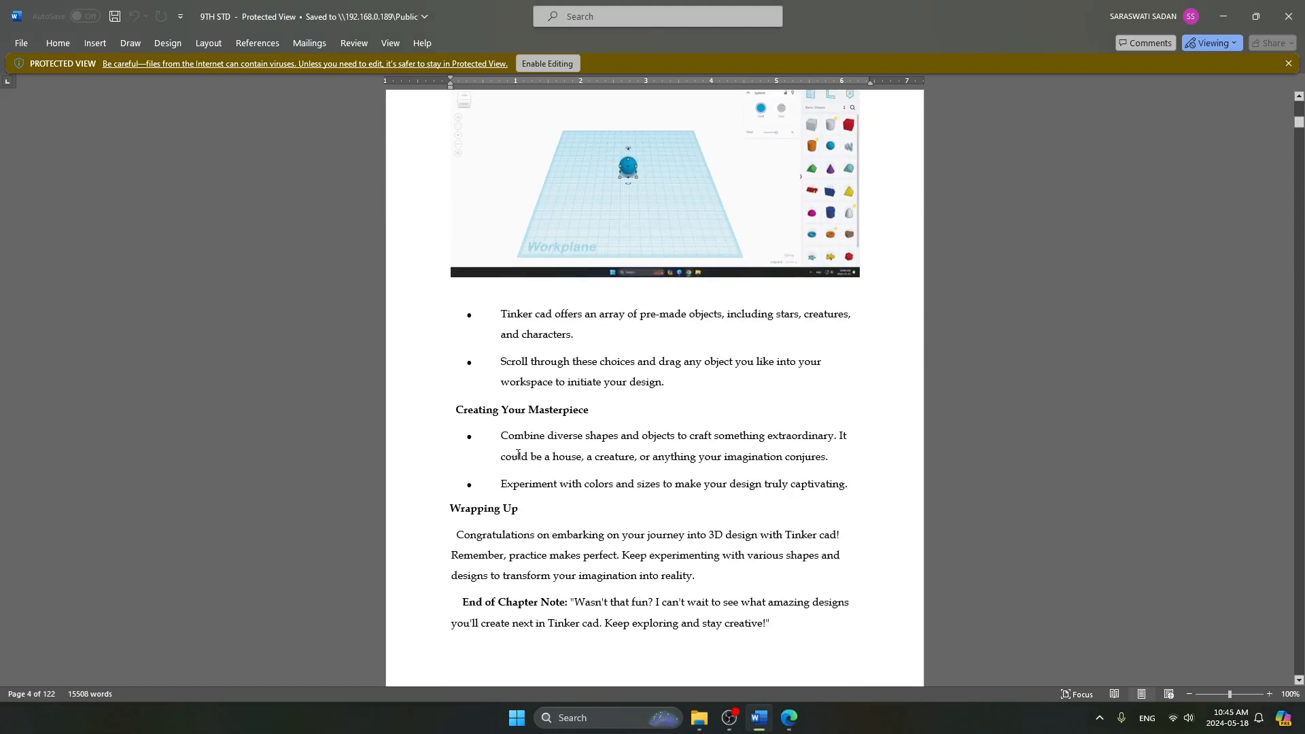
pyautogui.moveTo(640, 439)
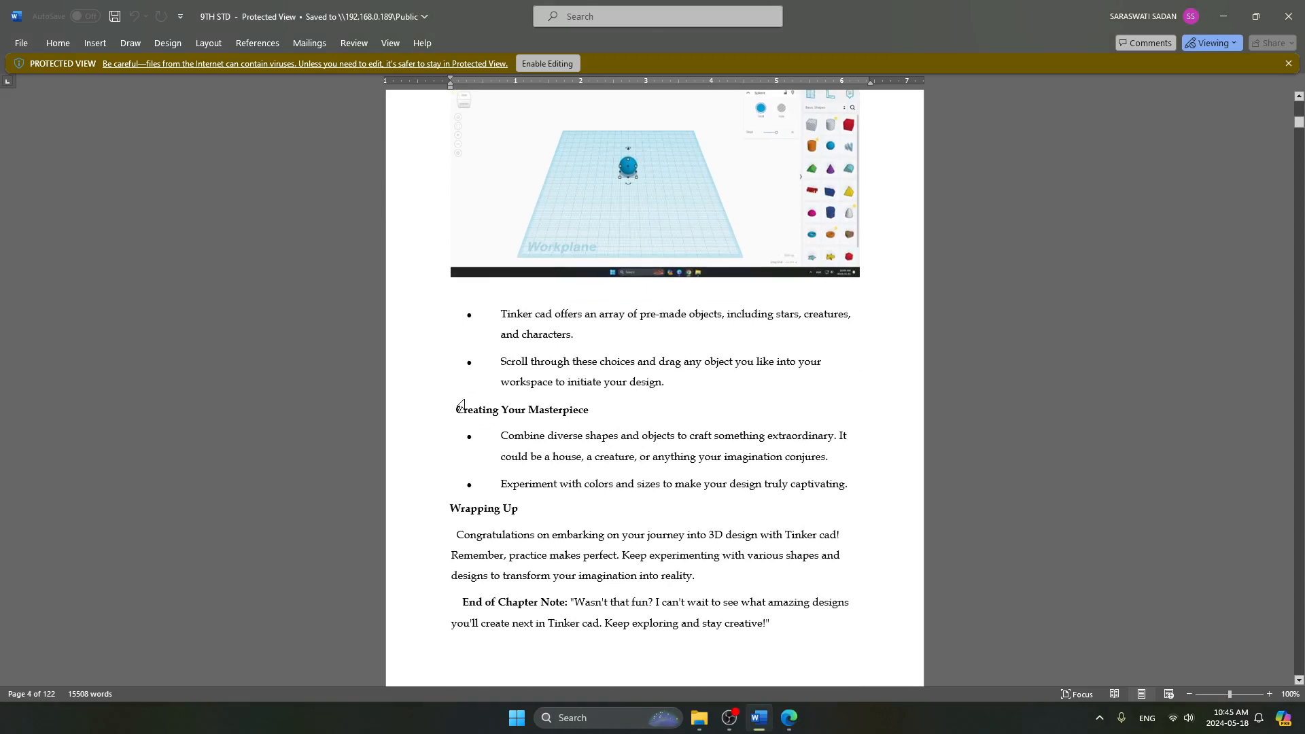
pyautogui.scroll(-3)
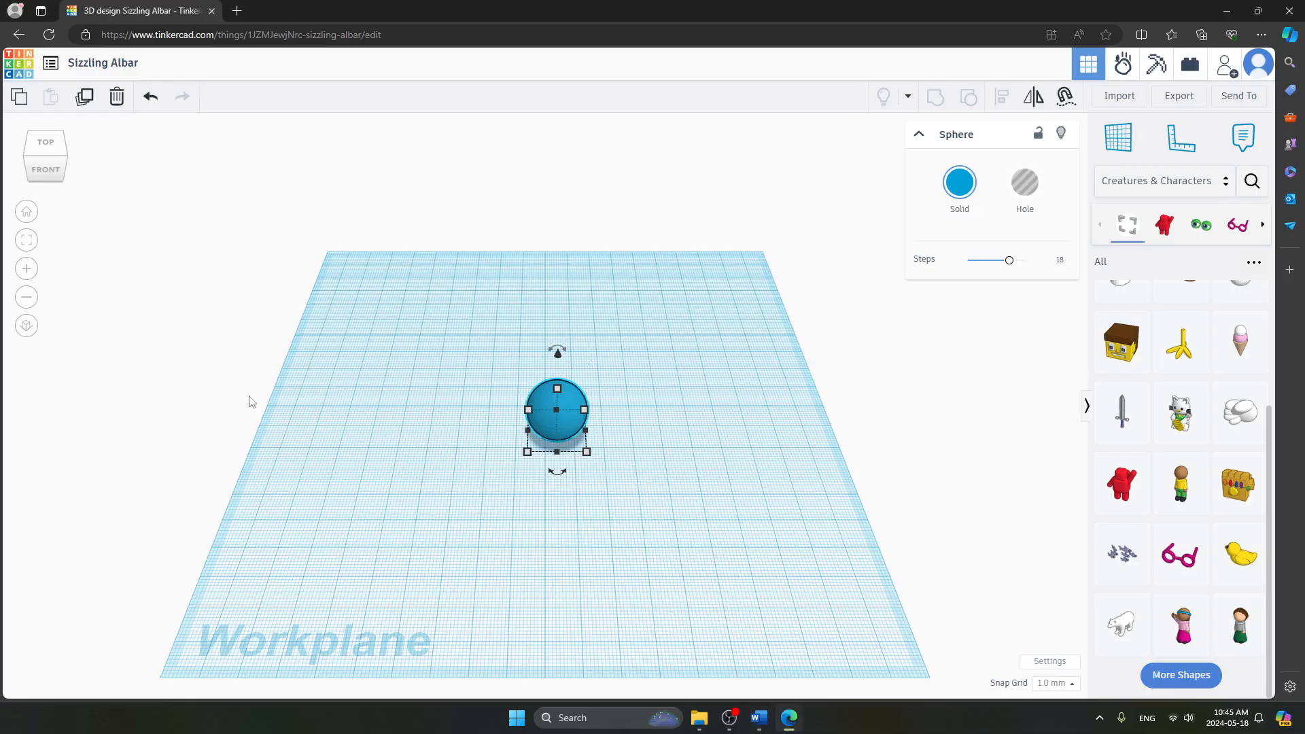
pyautogui.moveTo(529, 418)
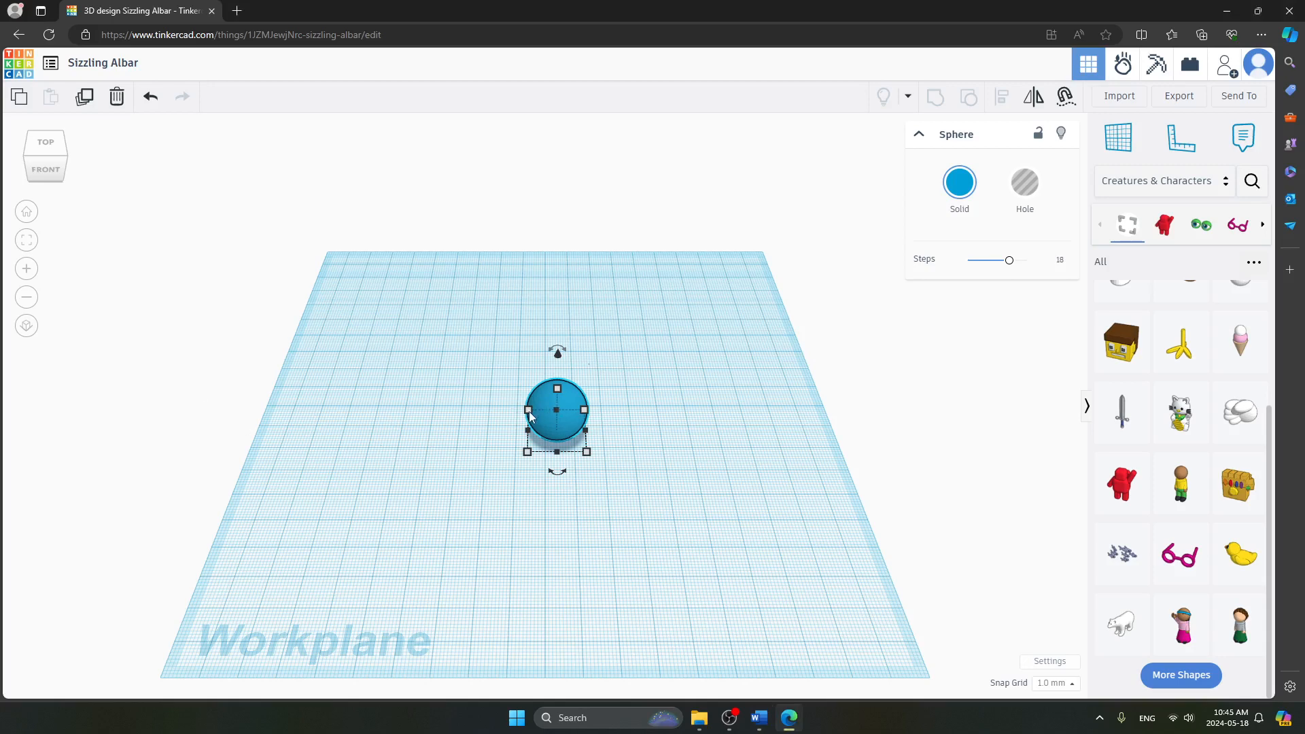
# Step: Resize the sphere with its corner handles into a tall, thin ellipsoid and show the Solid colour presets
pyautogui.moveTo(528, 391); pyautogui.dragTo(378, 285)
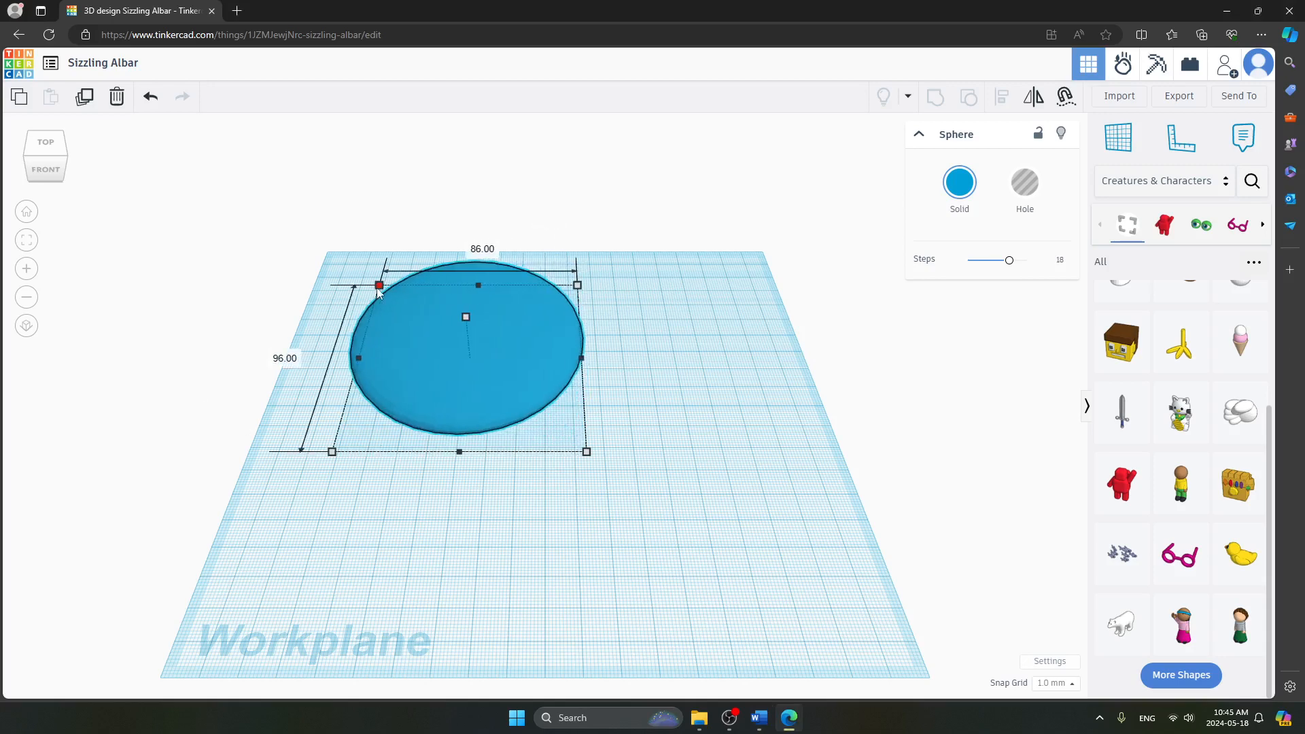
pyautogui.moveTo(378, 285); pyautogui.dragTo(526, 358)
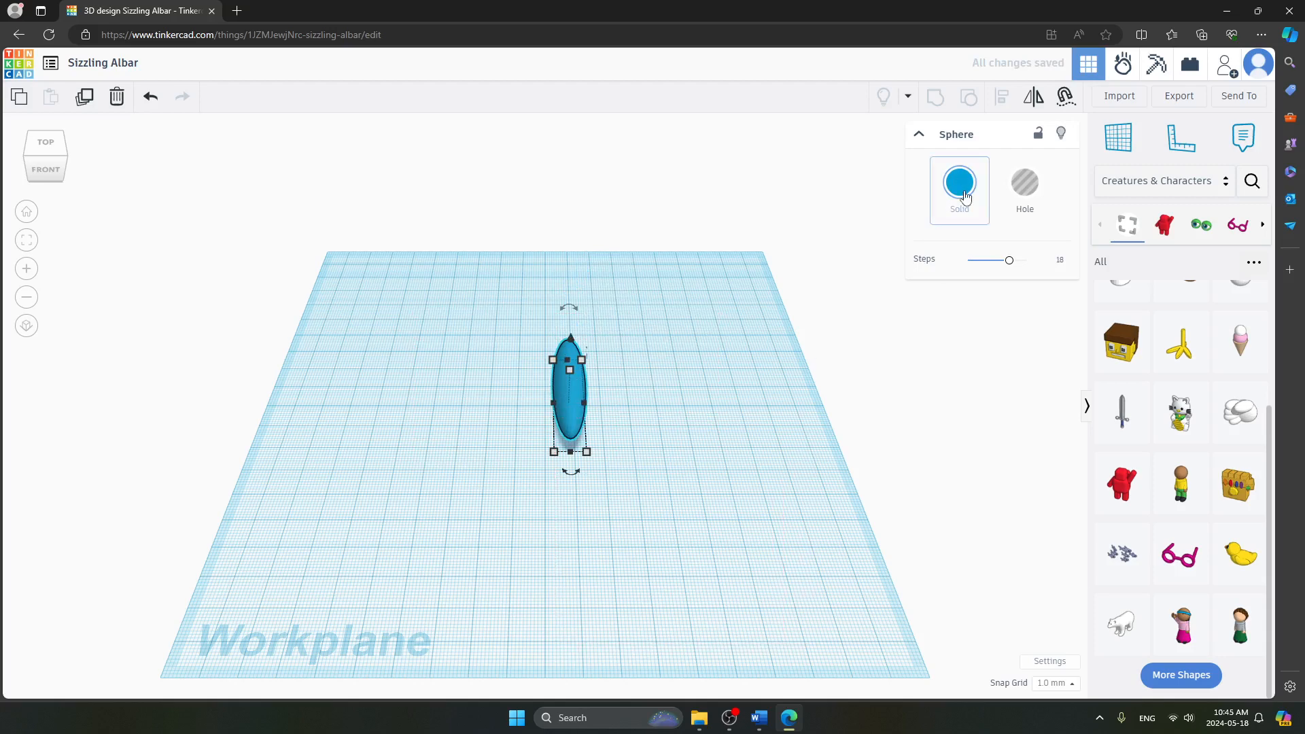
pyautogui.click(959, 182)
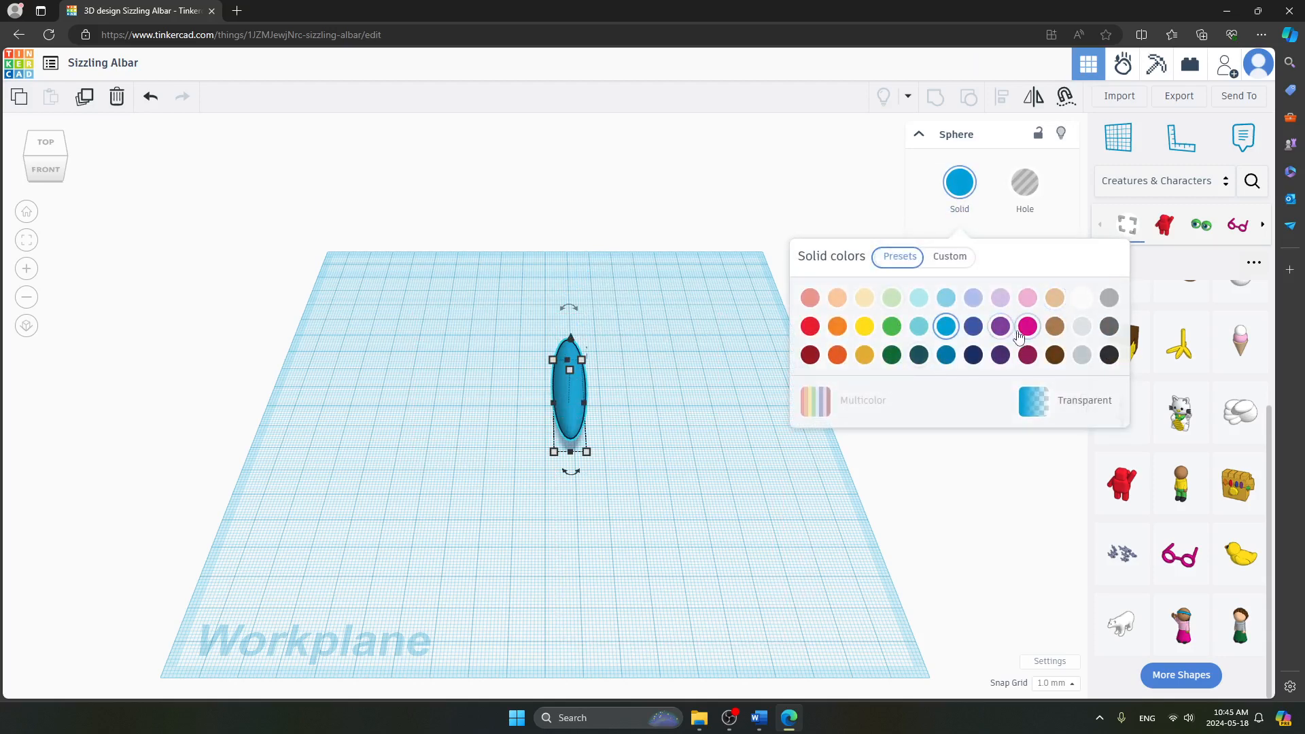
# Step: Apply the purple Solid colour preset to the ellipsoid and deselect it
pyautogui.click(999, 326)
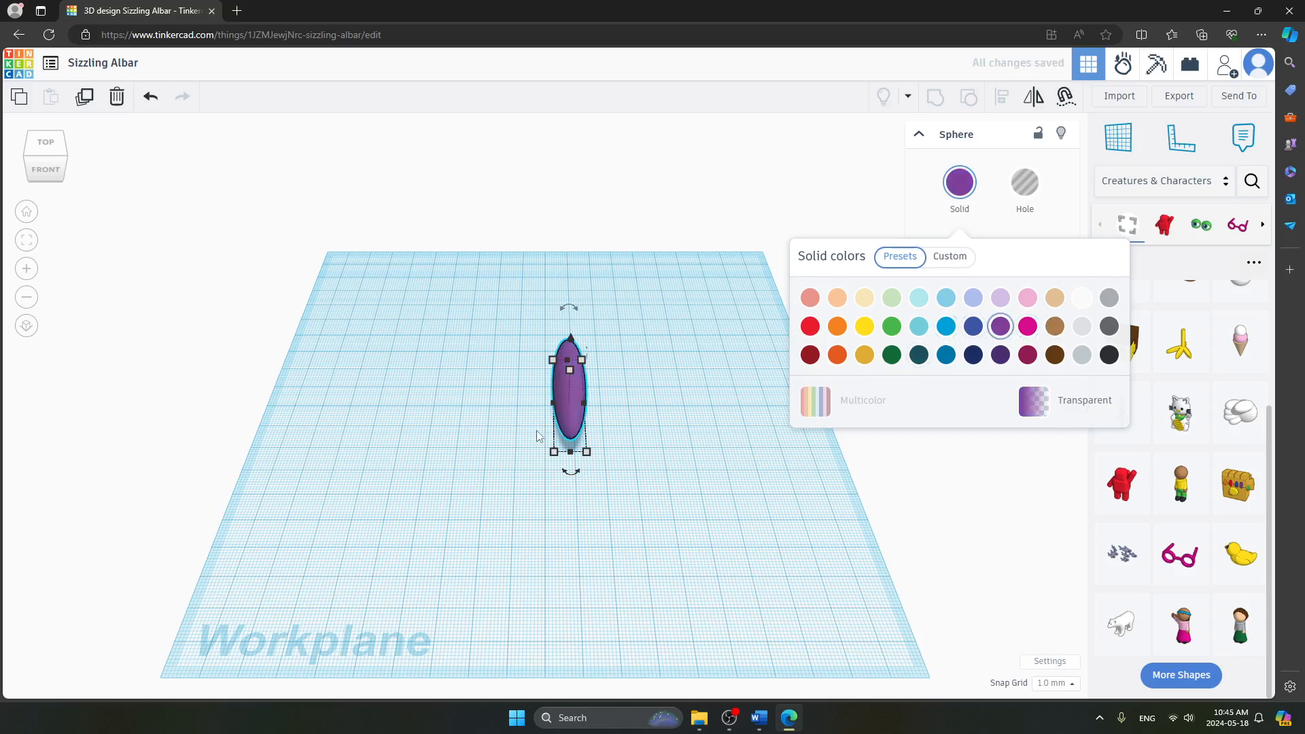
pyautogui.click(1013, 231)
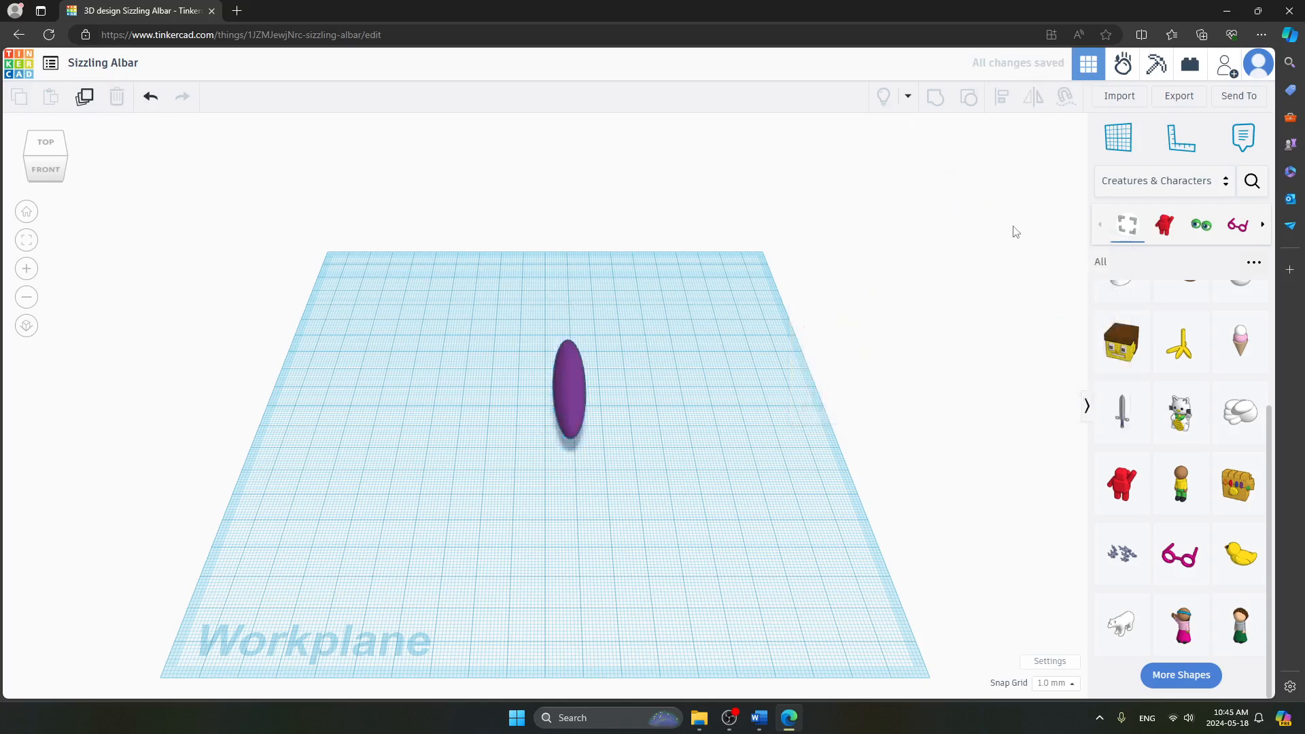